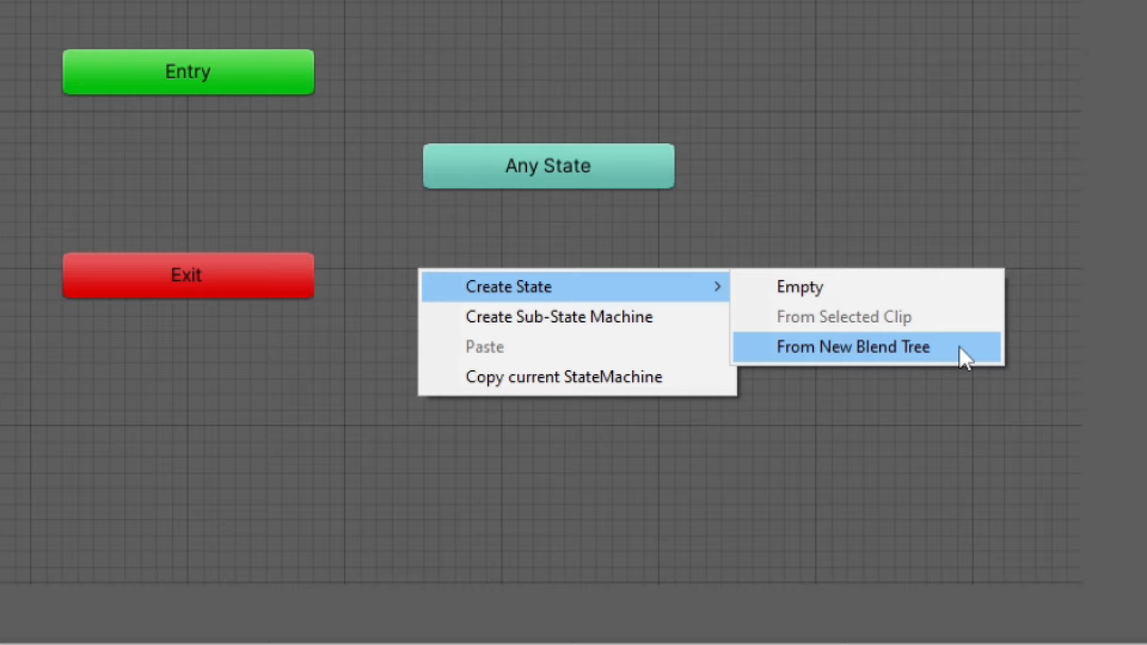
Create a new Blend Tree state in the Animator and open it for editing
left_click(853, 347)
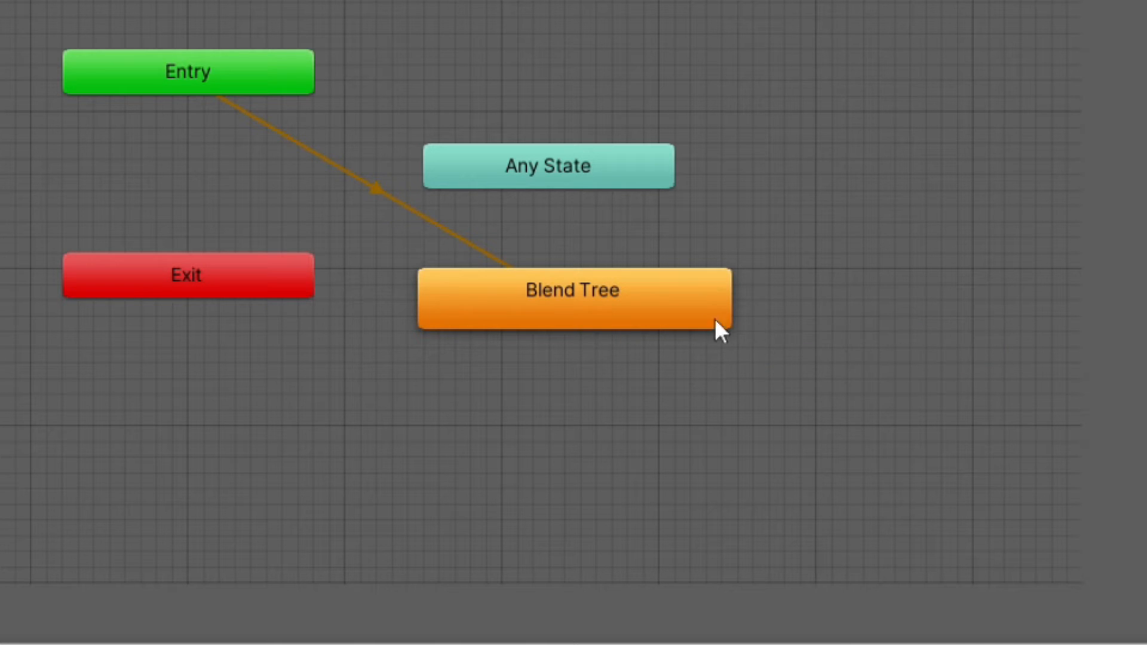
left_click(572, 297)
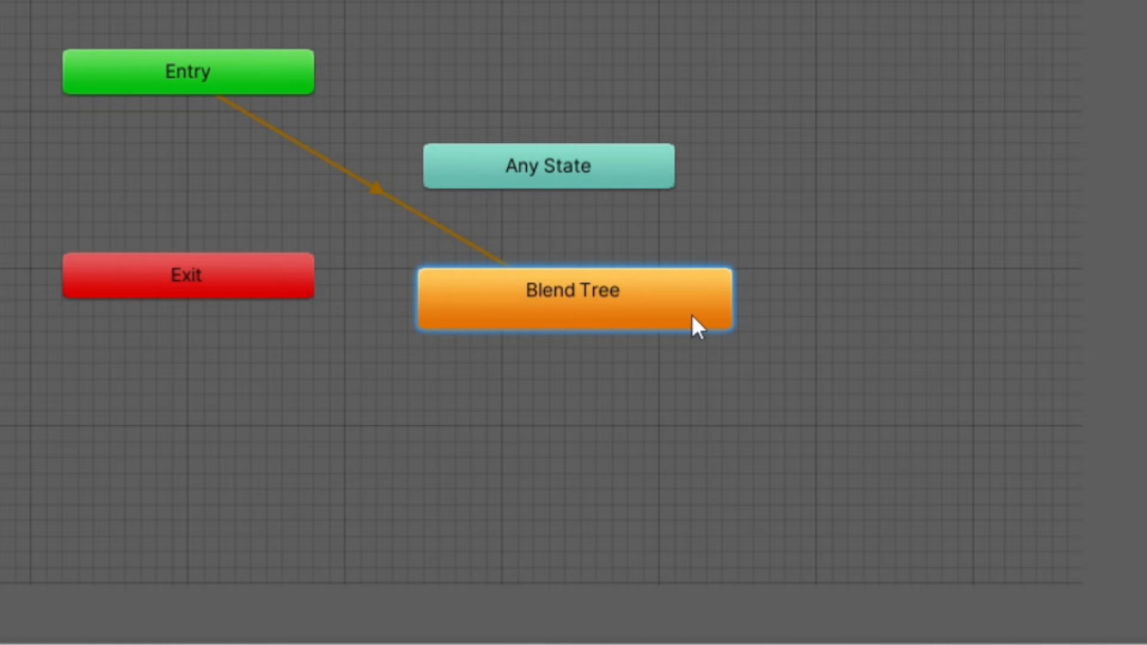
double_click(573, 291)
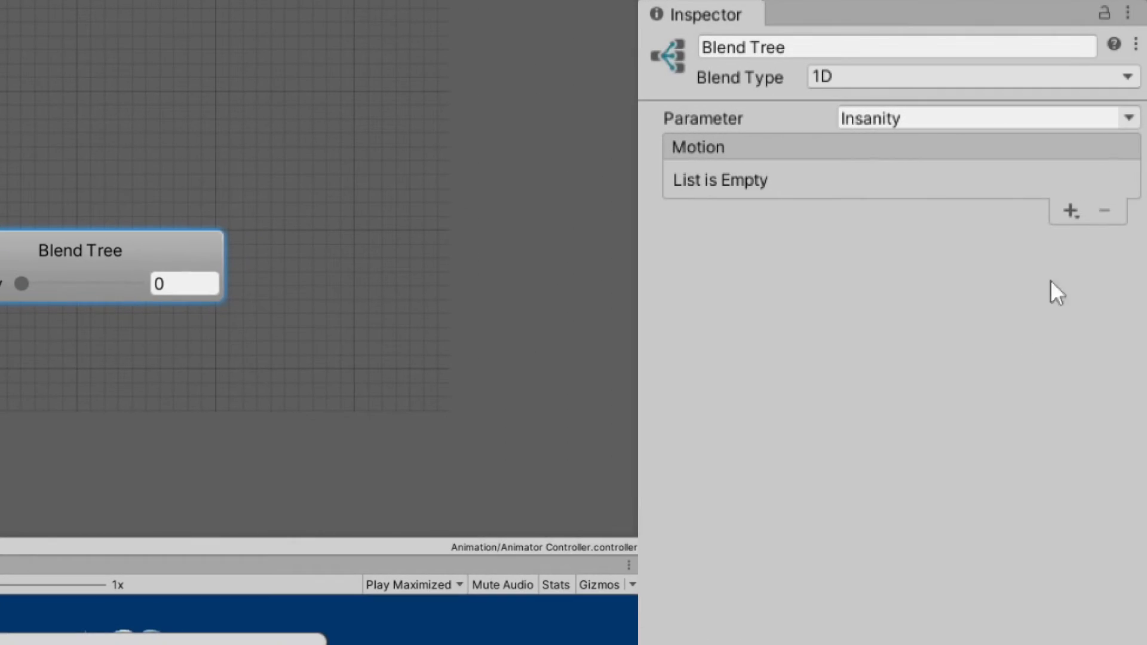
Add a motion field to the Insanity blend tree and assign Expression Joy 1
left_click(1071, 211)
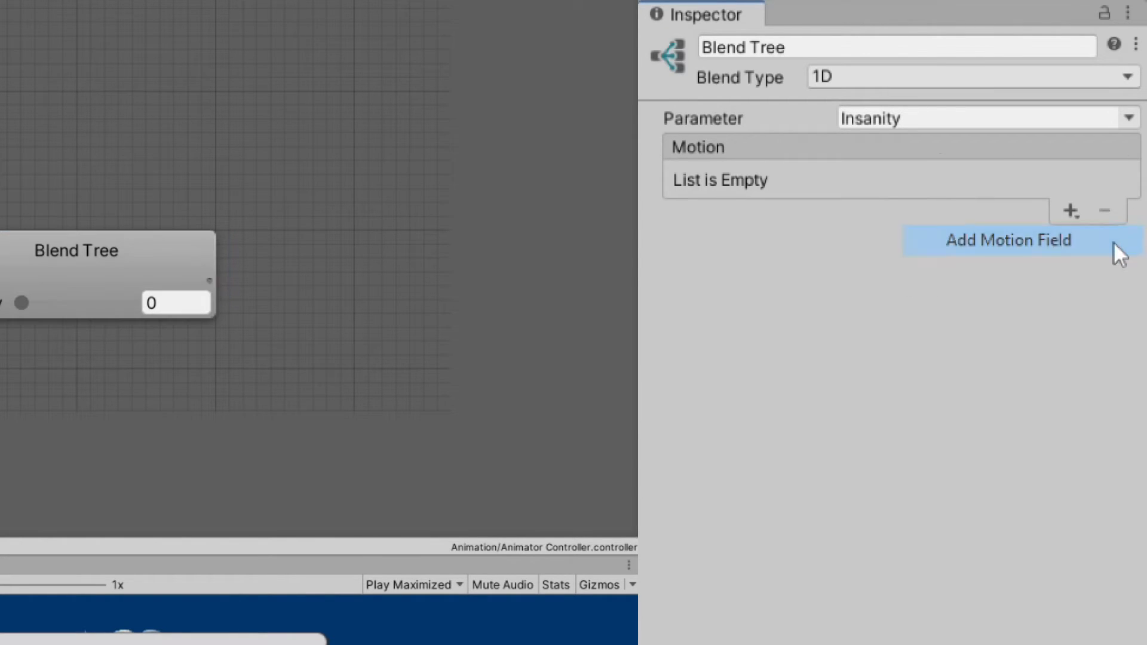
left_click(1008, 240)
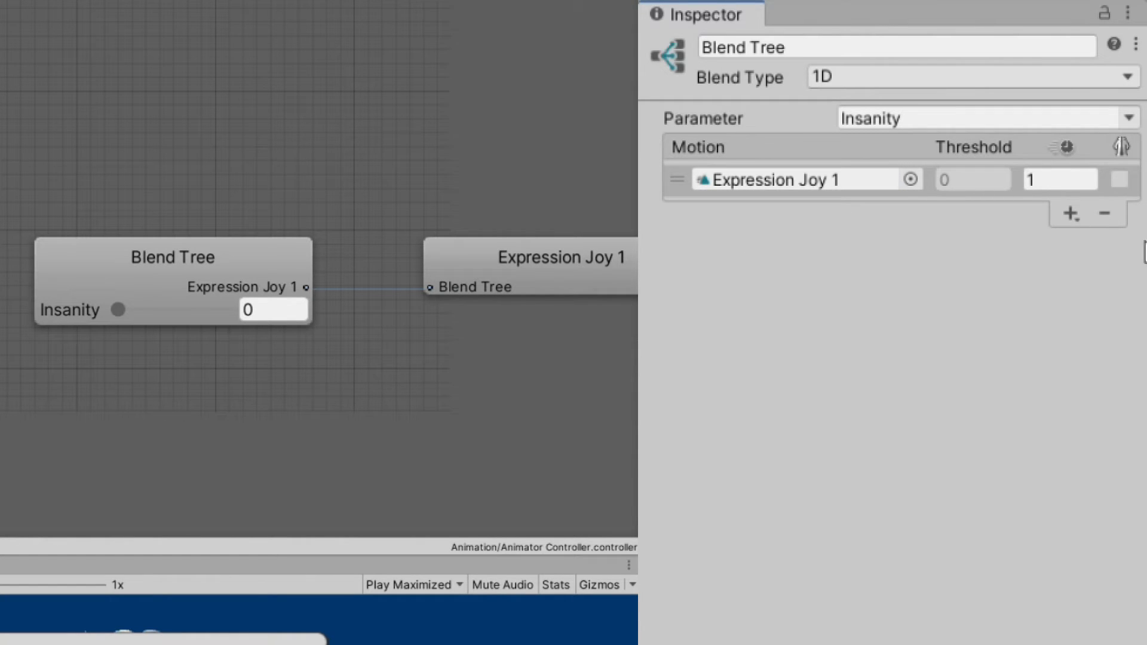
left_click(1071, 213)
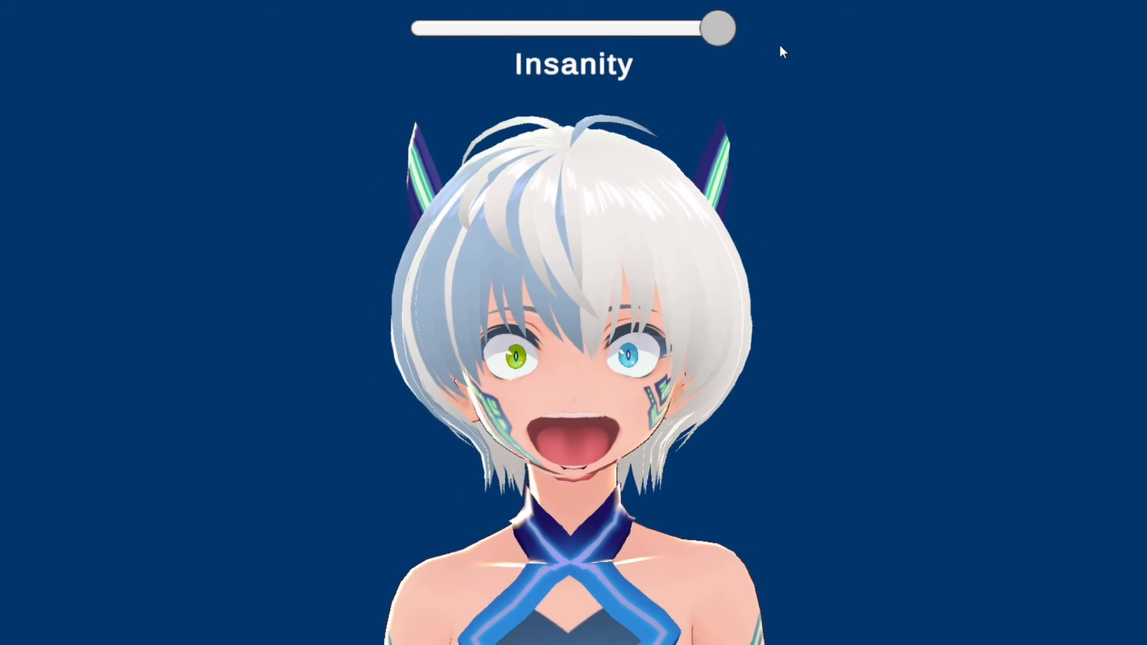
Drag the Insanity slider from maximum to zero to see the calm smile
left_click_drag(717, 28, 428, 29)
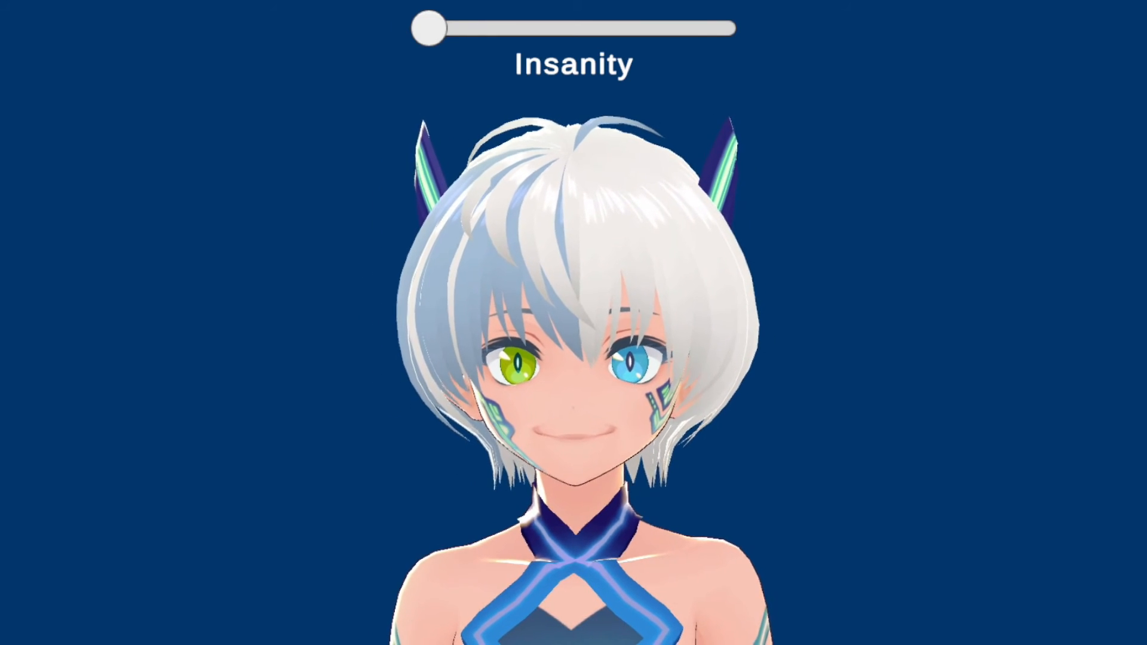